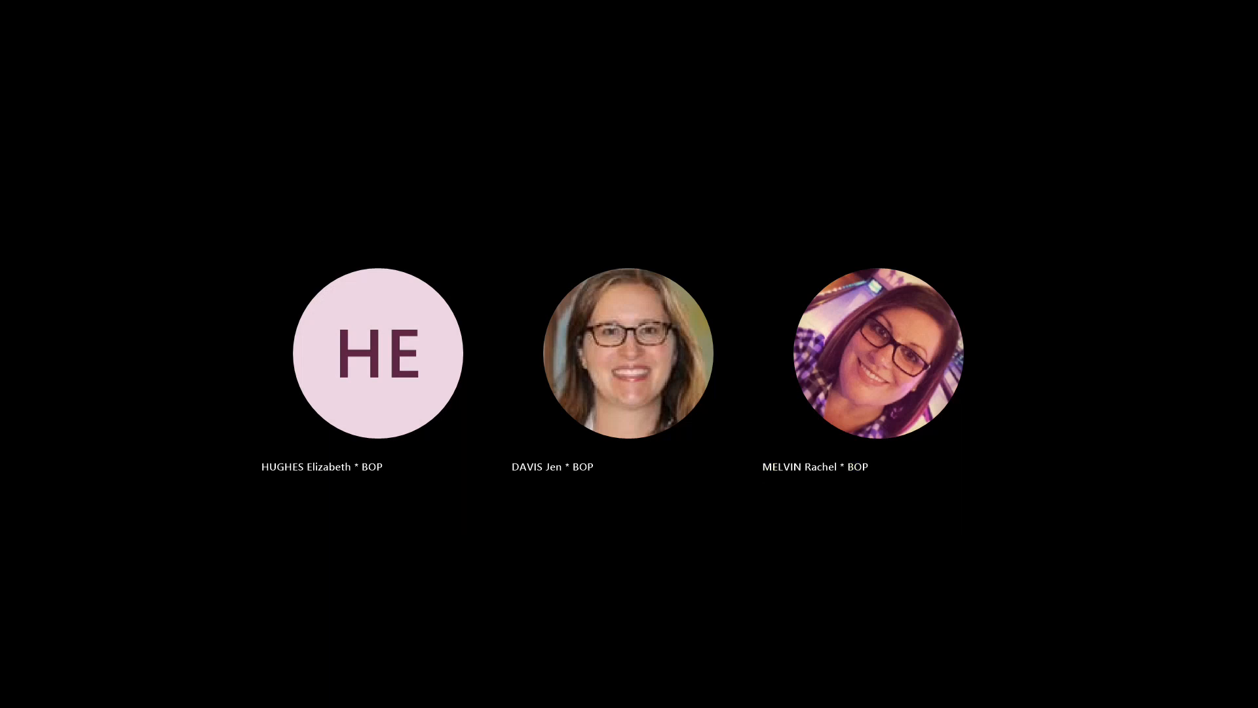
double_click(814, 466)
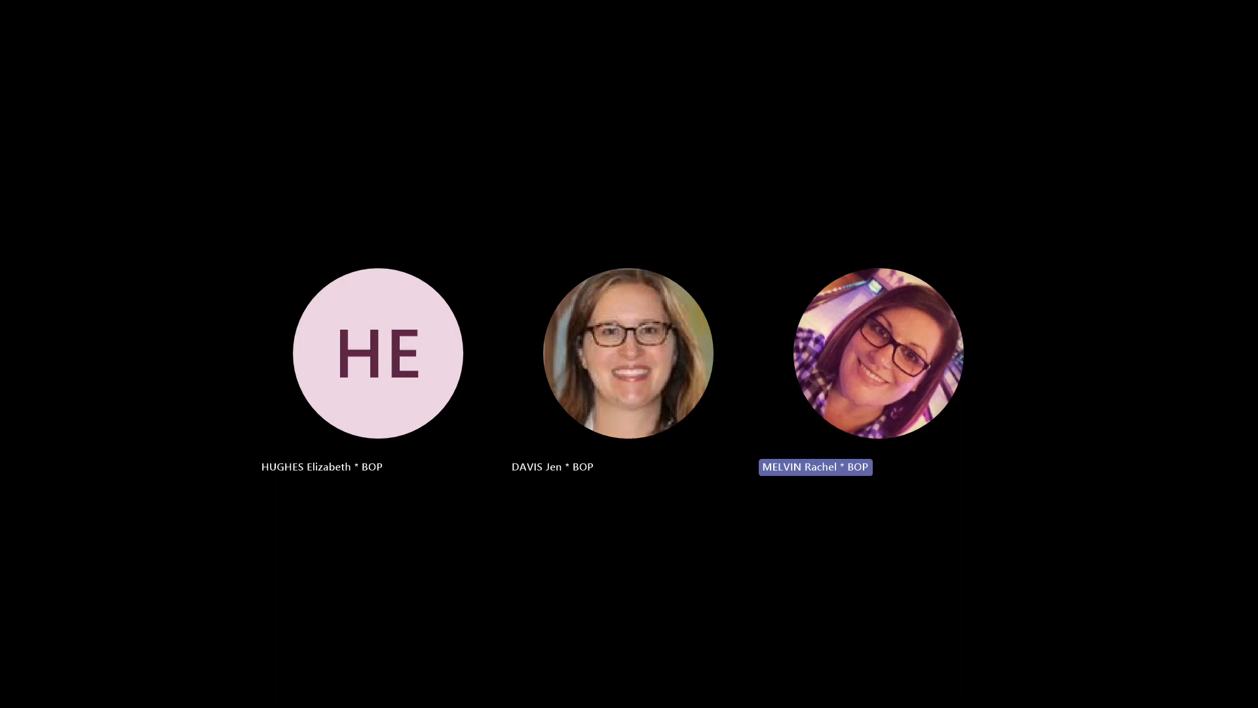